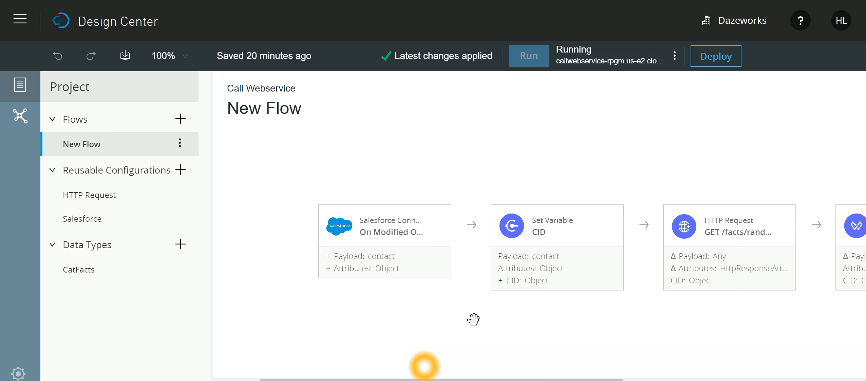
mouse_move(534, 132)
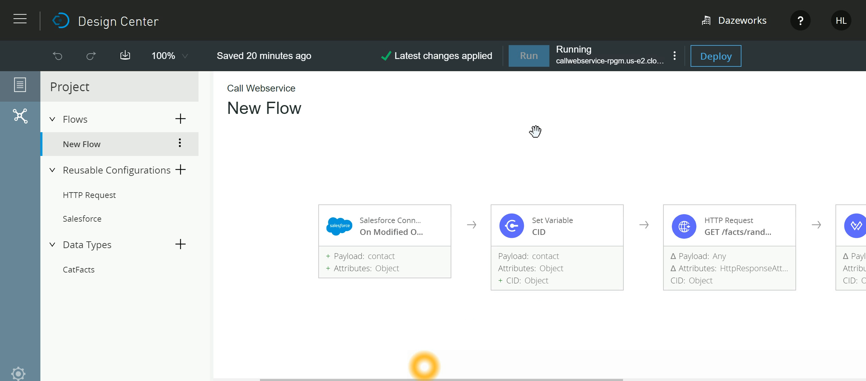
mouse_move(533, 132)
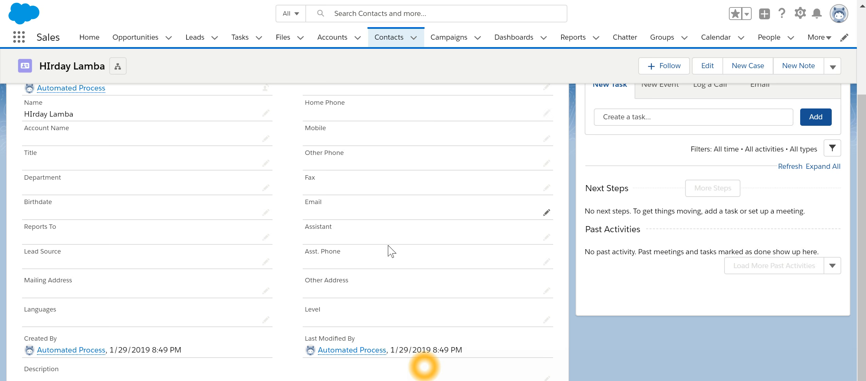
mouse_move(114, 146)
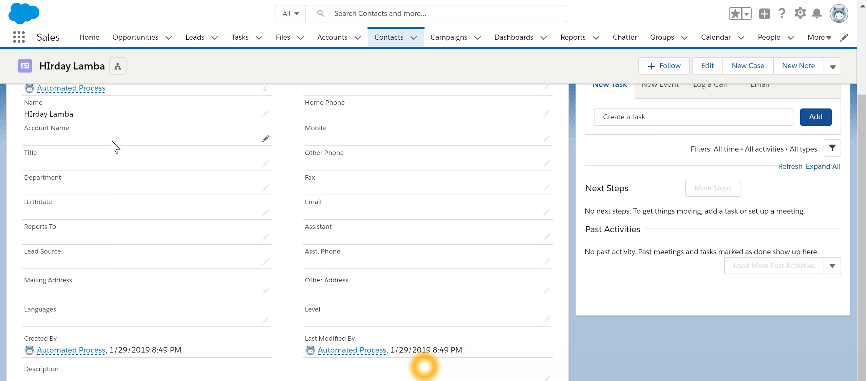
scroll(up, 3)
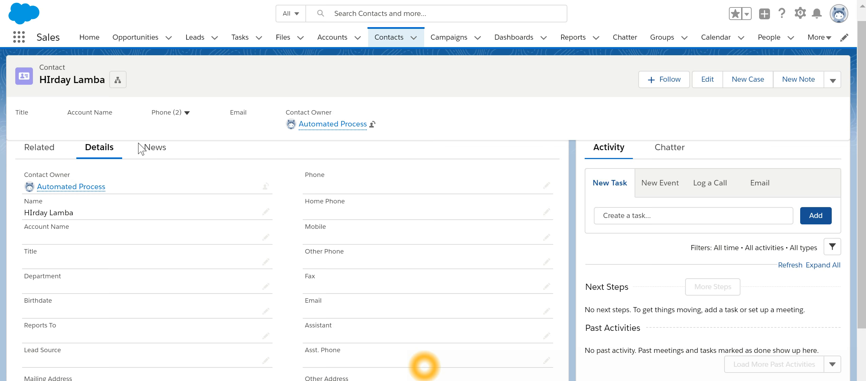
scroll(down, 3)
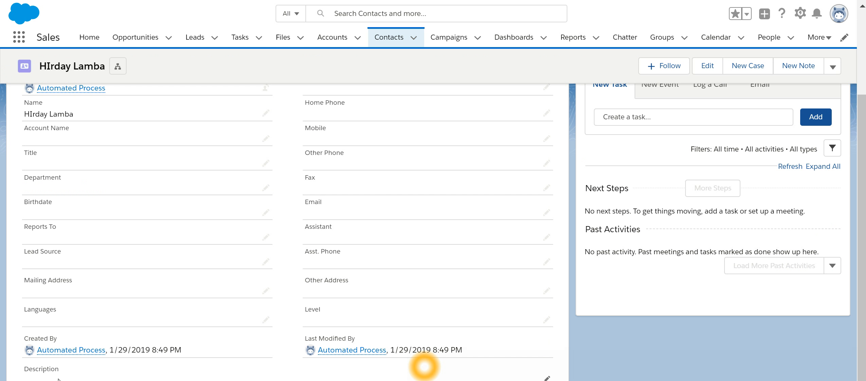
mouse_move(157, 265)
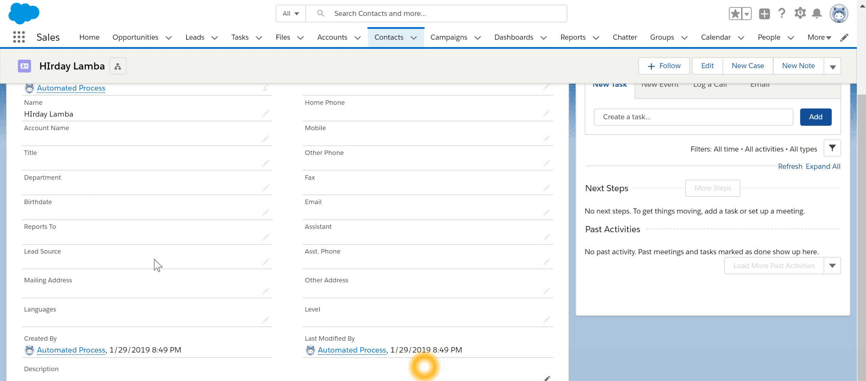
mouse_move(265, 214)
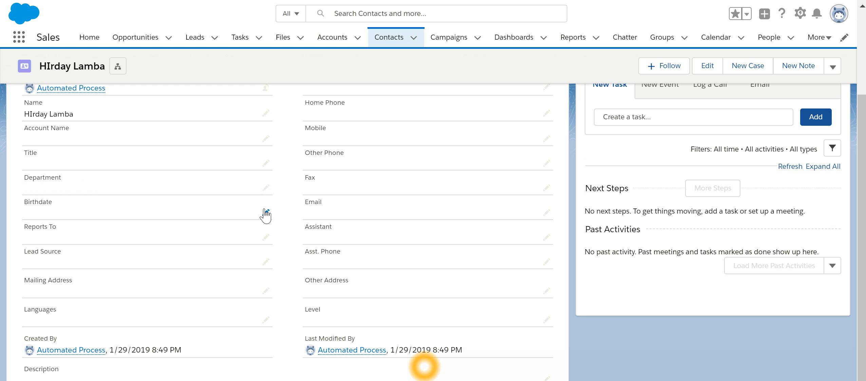
mouse_move(267, 214)
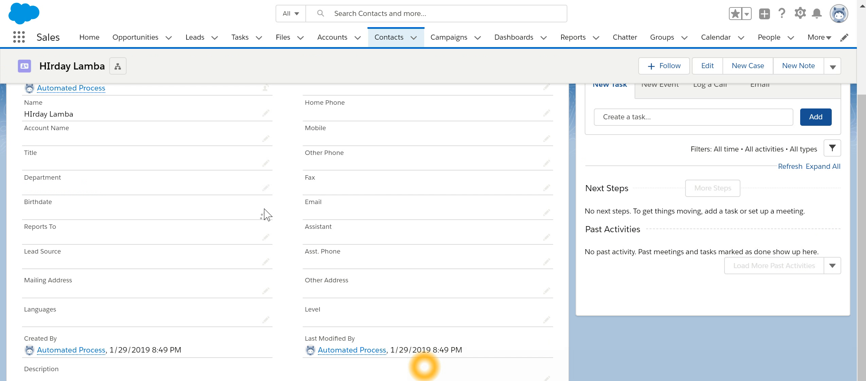
mouse_move(271, 221)
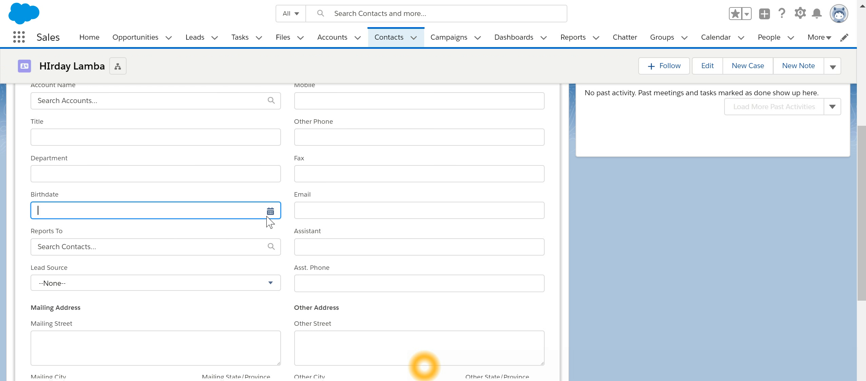
click(270, 211)
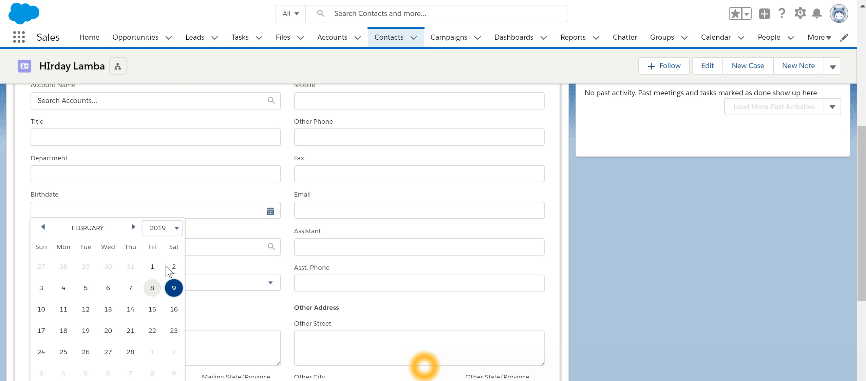
click(40, 288)
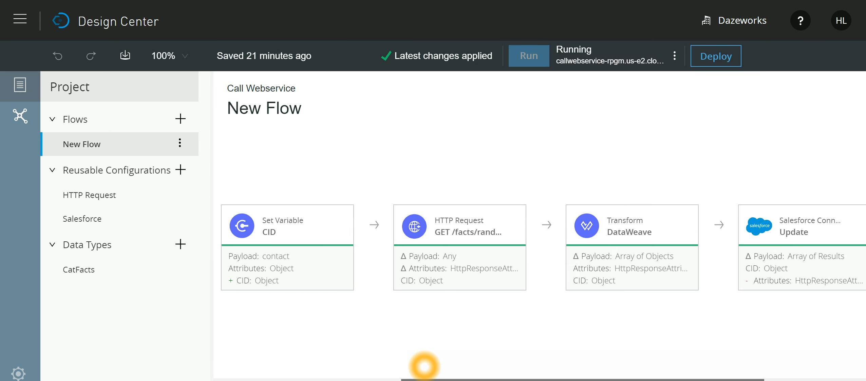
scroll(right, 3)
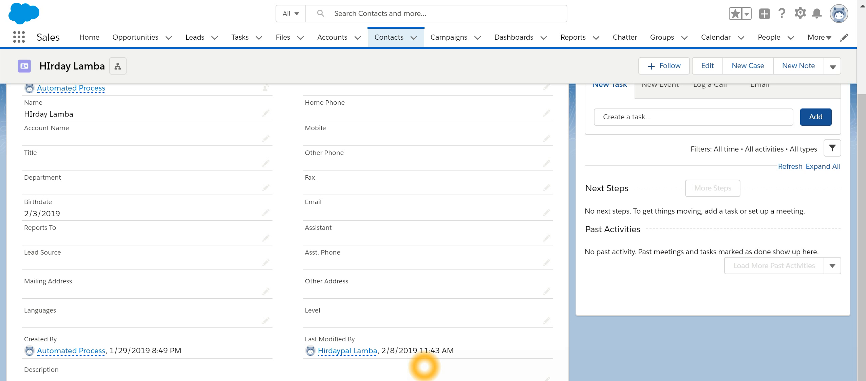
mouse_move(109, 310)
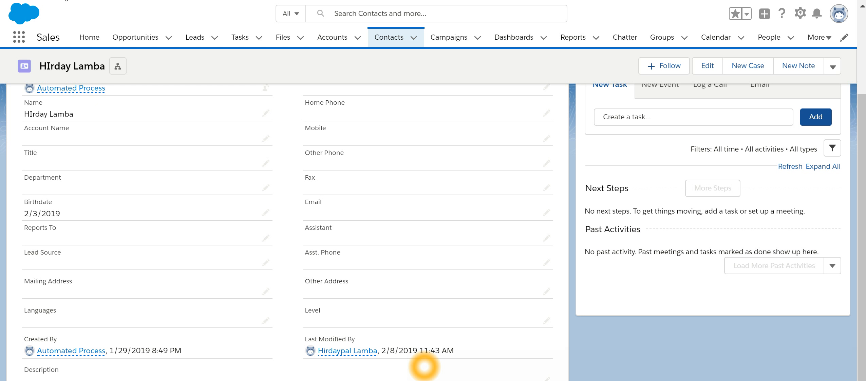
mouse_move(434, 282)
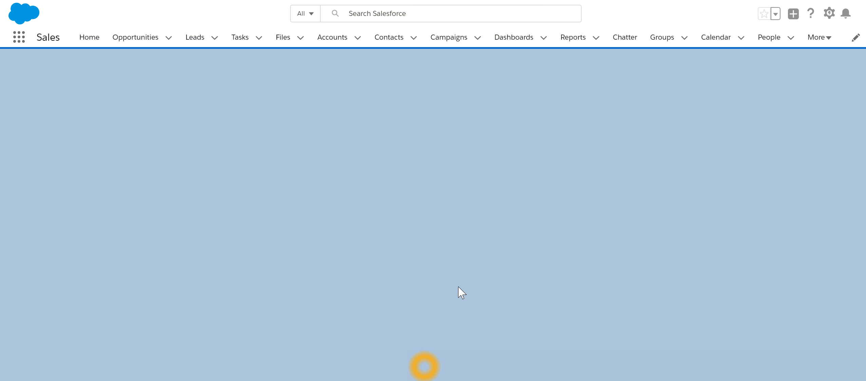
click(388, 37)
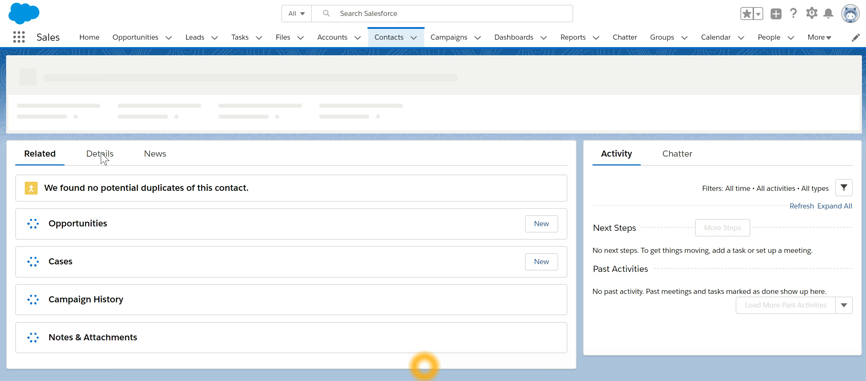
click(99, 154)
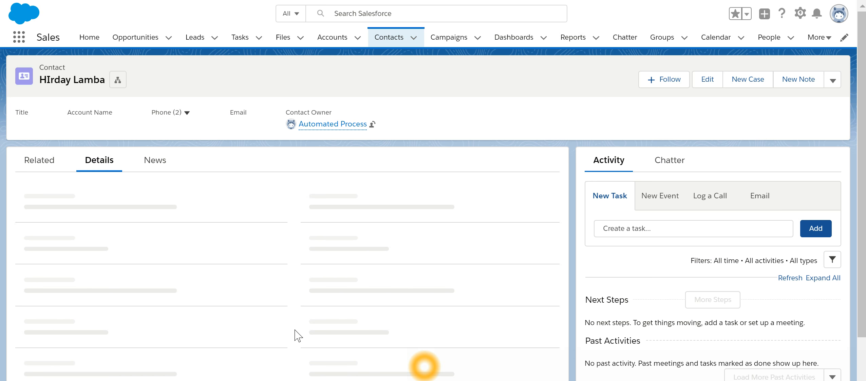
scroll(down, 3)
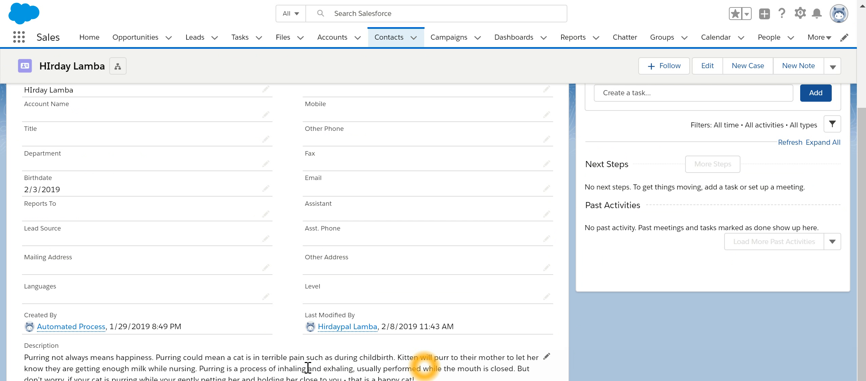
mouse_move(546, 163)
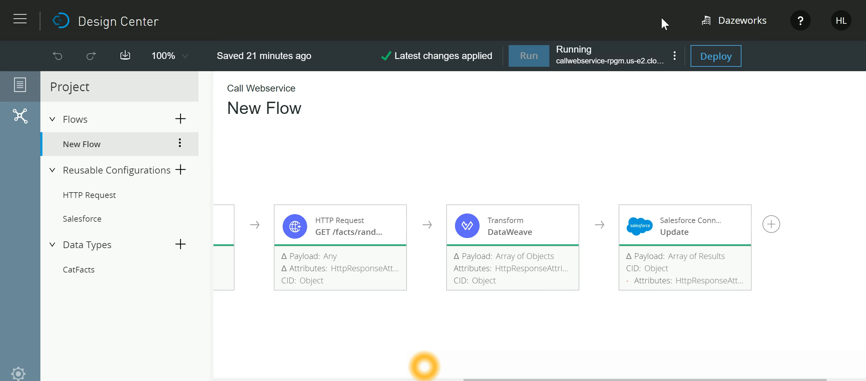
Pause the New Flow application, restart it, and scroll back to the Salesforce trigger.
click(674, 55)
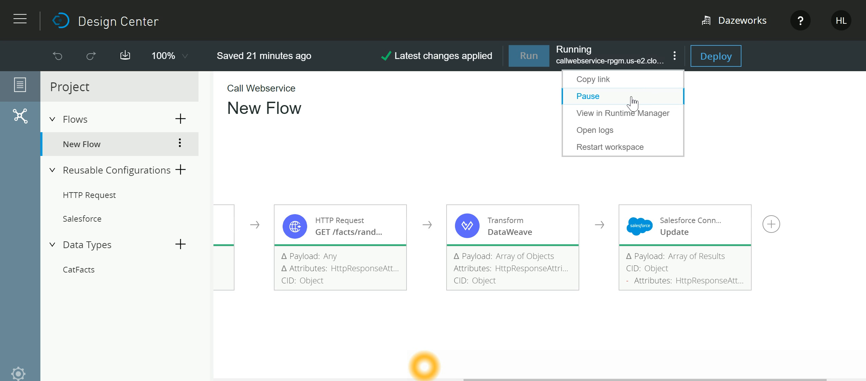
click(587, 96)
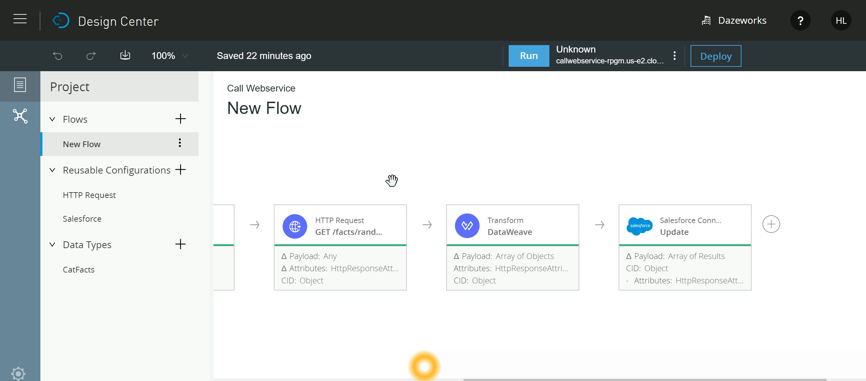
mouse_move(416, 168)
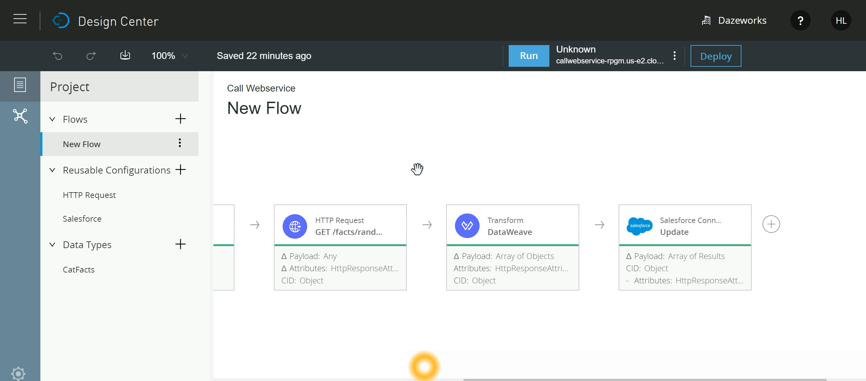
click(528, 56)
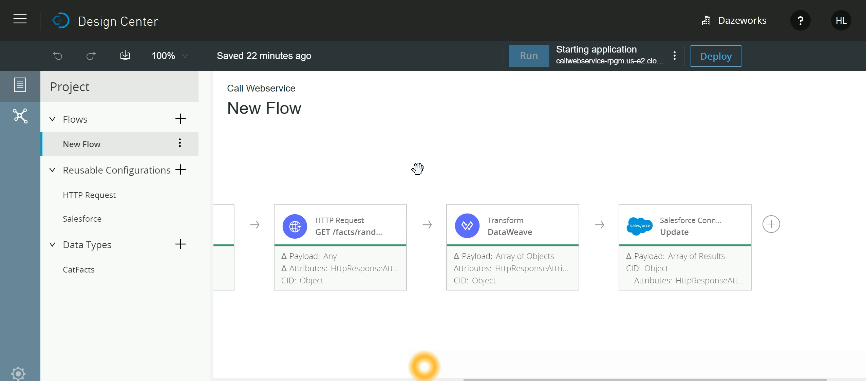
mouse_move(576, 376)
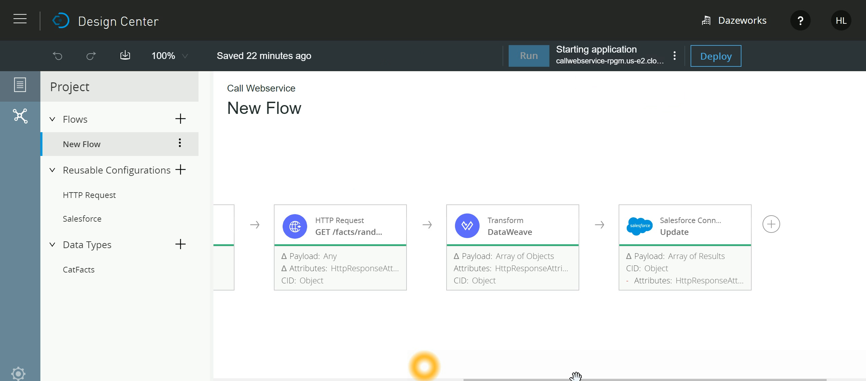
scroll(left, 3)
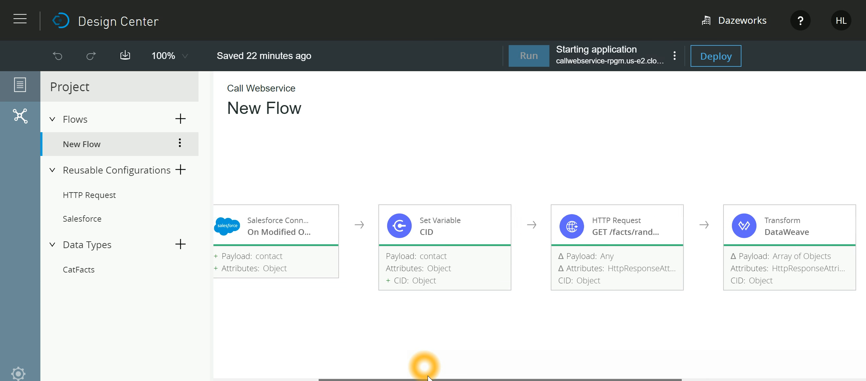
scroll(left, 3)
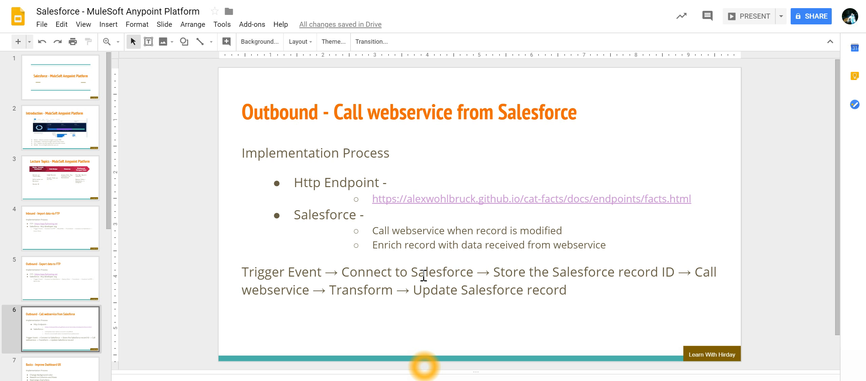
mouse_move(291, 270)
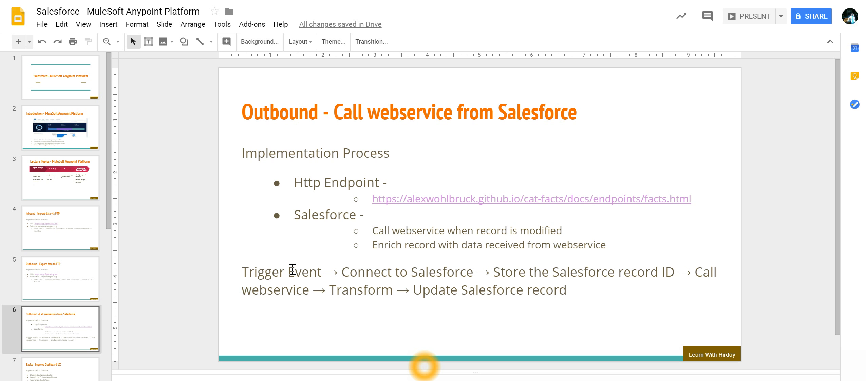
mouse_move(317, 277)
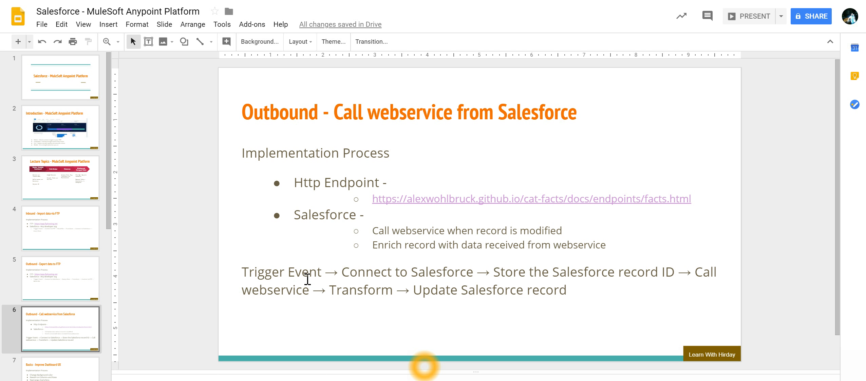
mouse_move(394, 271)
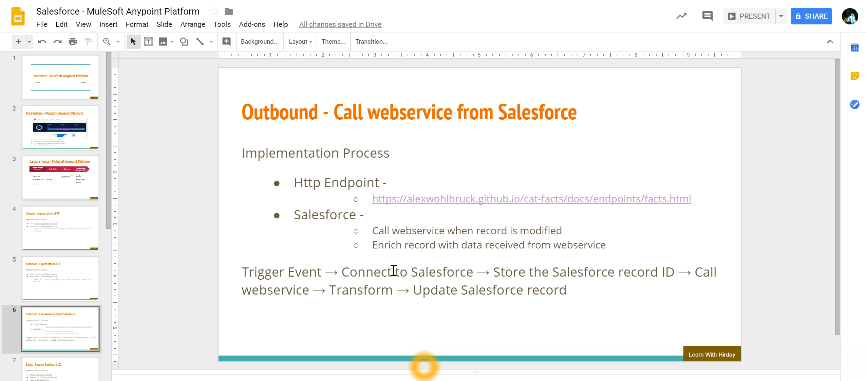
mouse_move(300, 275)
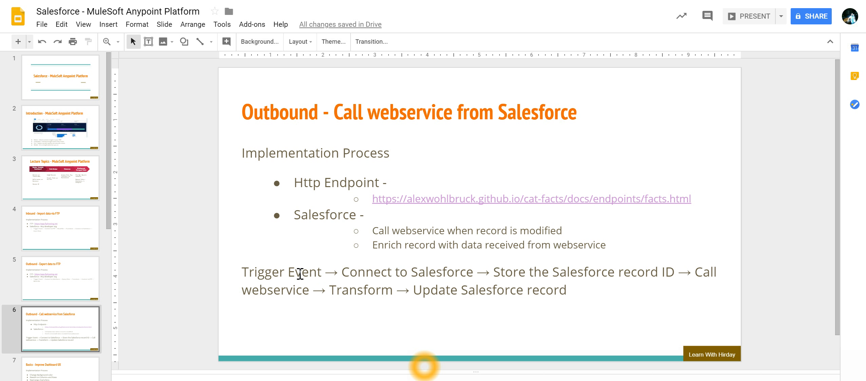
mouse_move(562, 278)
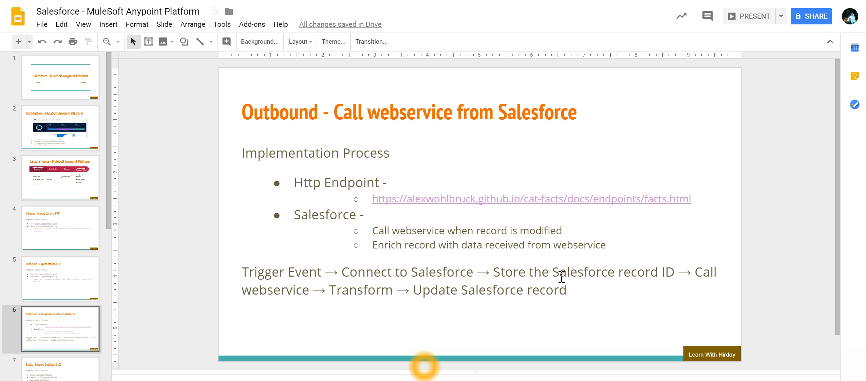
mouse_move(622, 277)
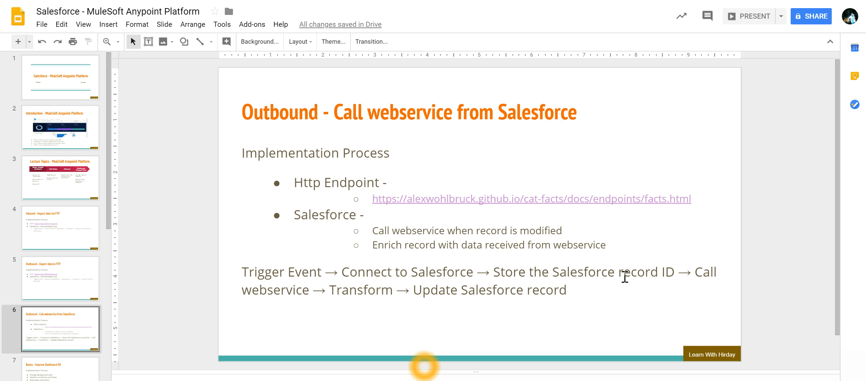
mouse_move(286, 289)
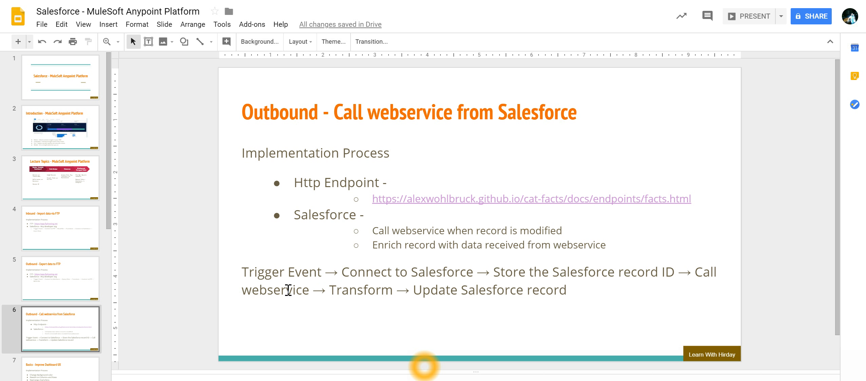
mouse_move(356, 291)
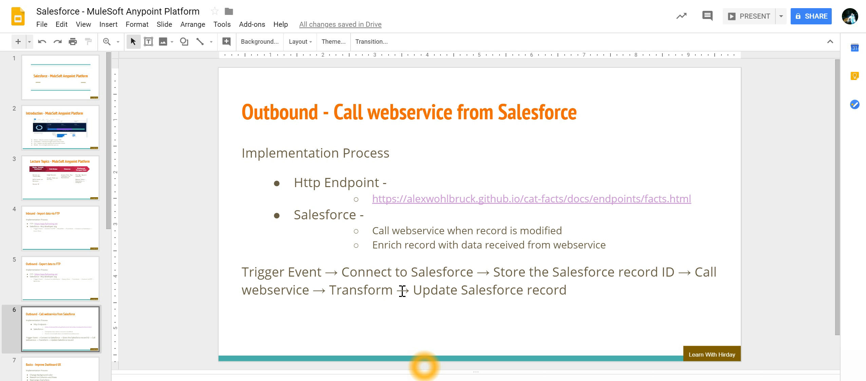
mouse_move(625, 269)
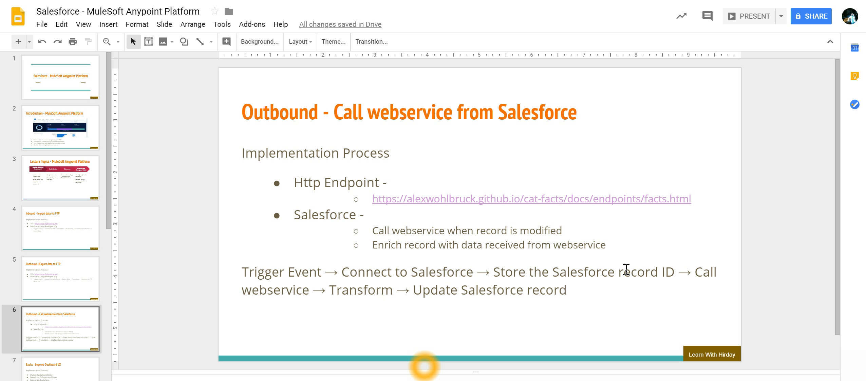
mouse_move(486, 296)
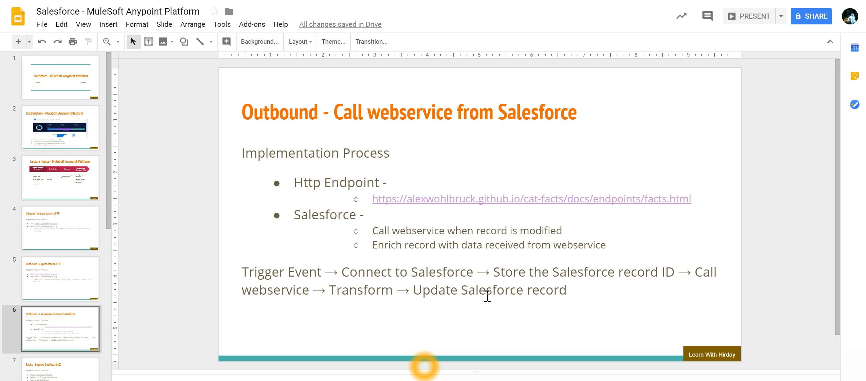
mouse_move(505, 296)
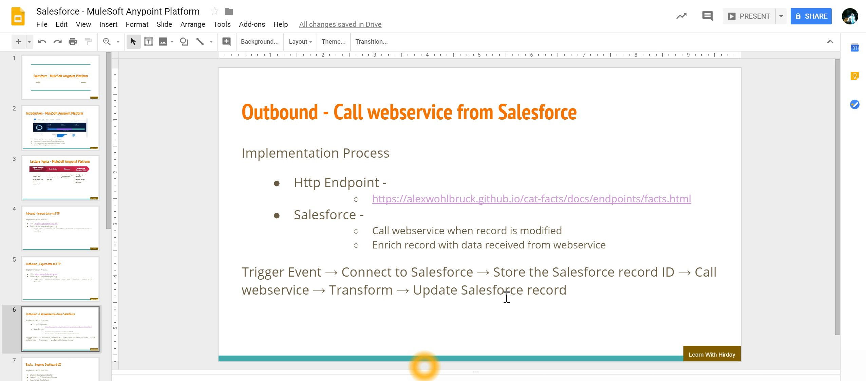
mouse_move(471, 287)
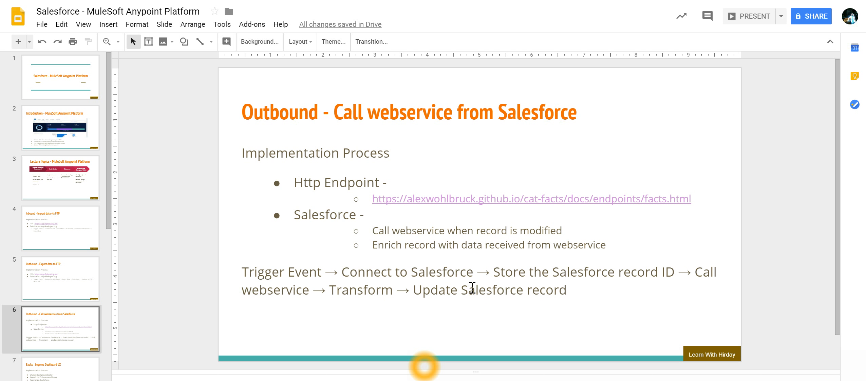
mouse_move(515, 302)
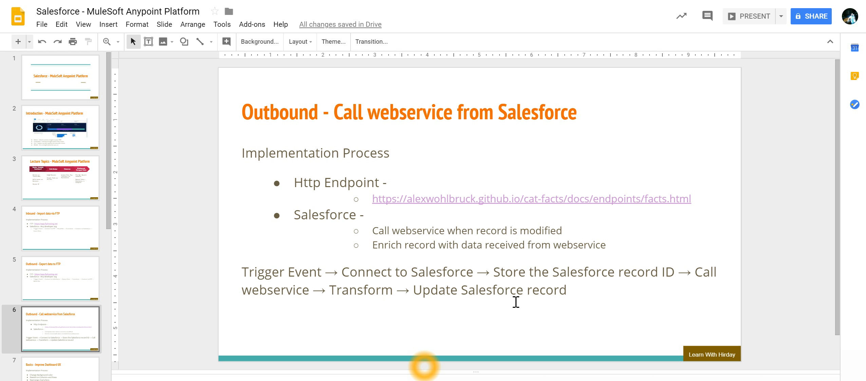
mouse_move(568, 297)
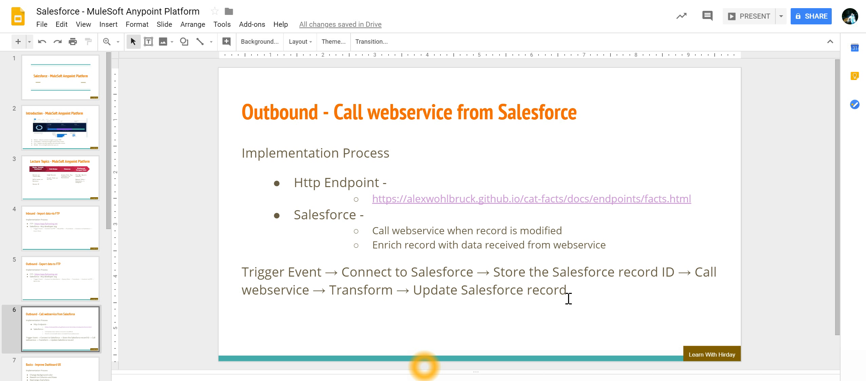